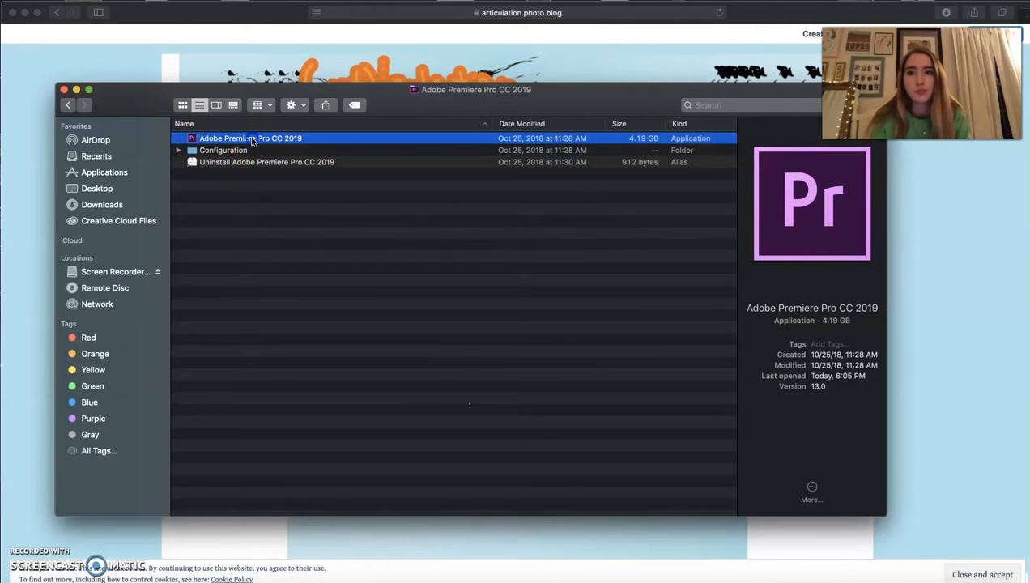
# - Launch Adobe Premiere Pro CC 2019 from the Applications folder
pyautogui.doubleClick(249, 137)
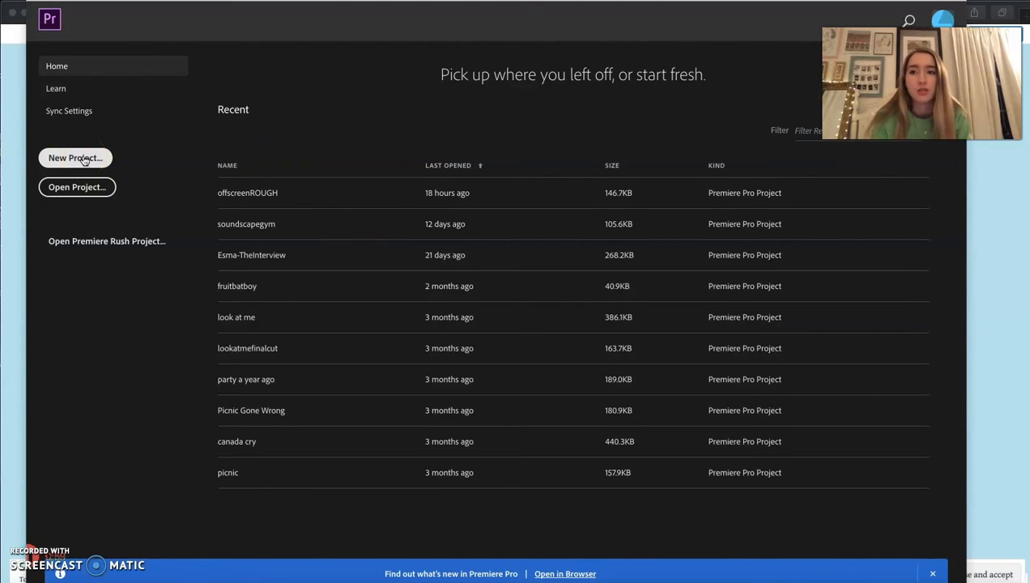
# - Start a new project named Tutorial and bring up the media import browser
pyautogui.click(75, 159)
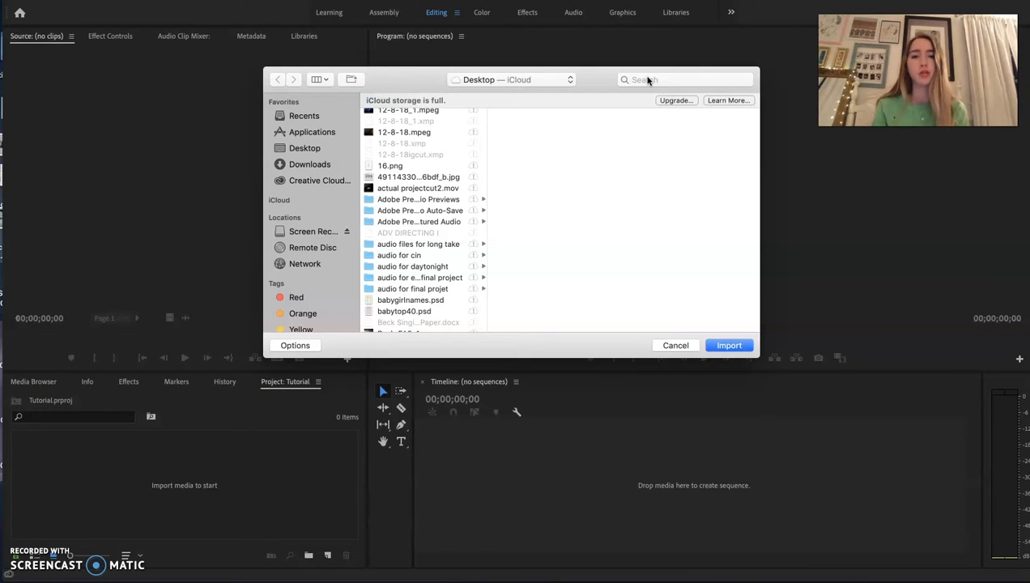
pyautogui.click(685, 79)
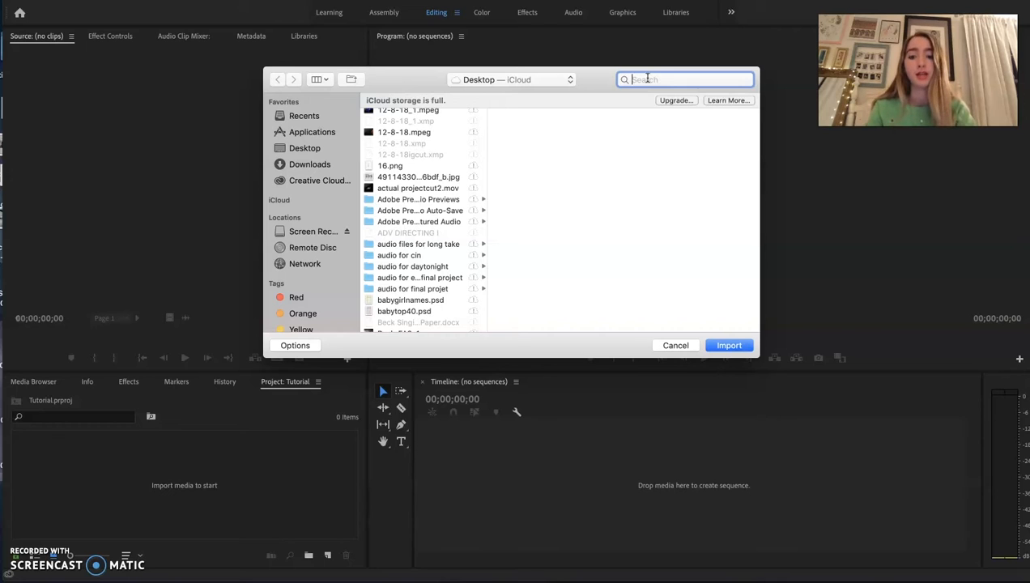
pyautogui.write('raw mar')
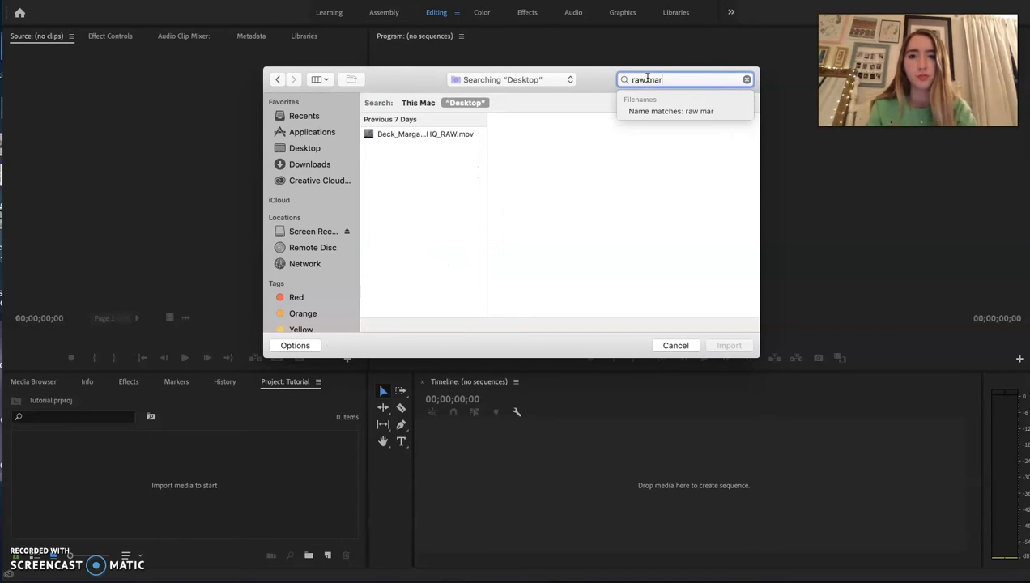
pyautogui.click(424, 133)
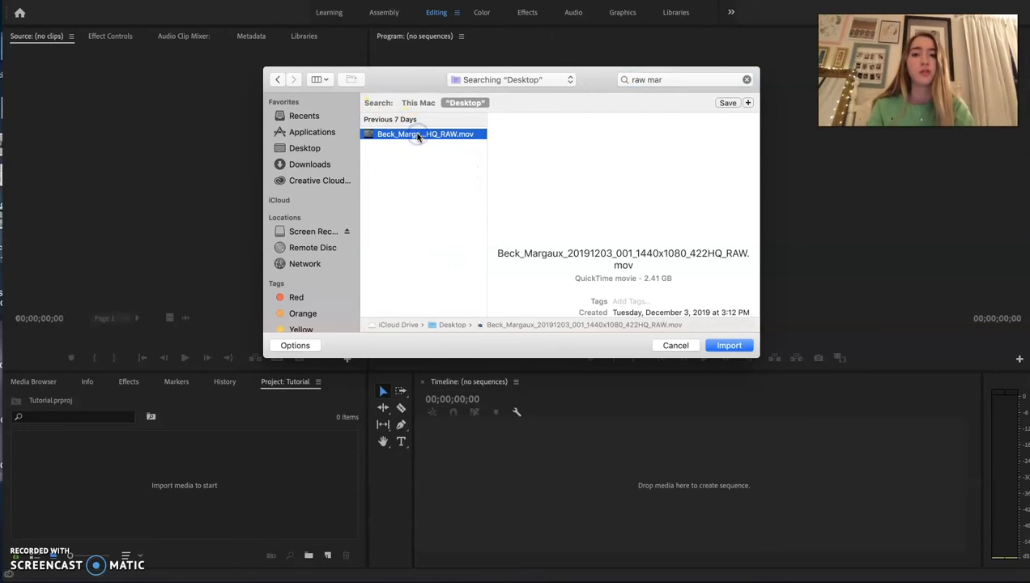
pyautogui.click(729, 345)
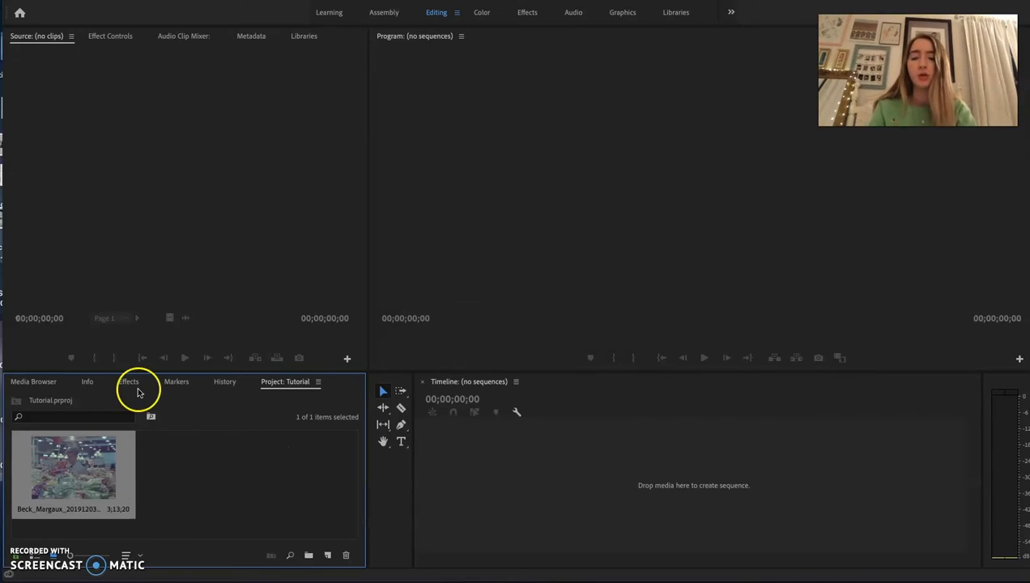
pyautogui.moveTo(149, 387)
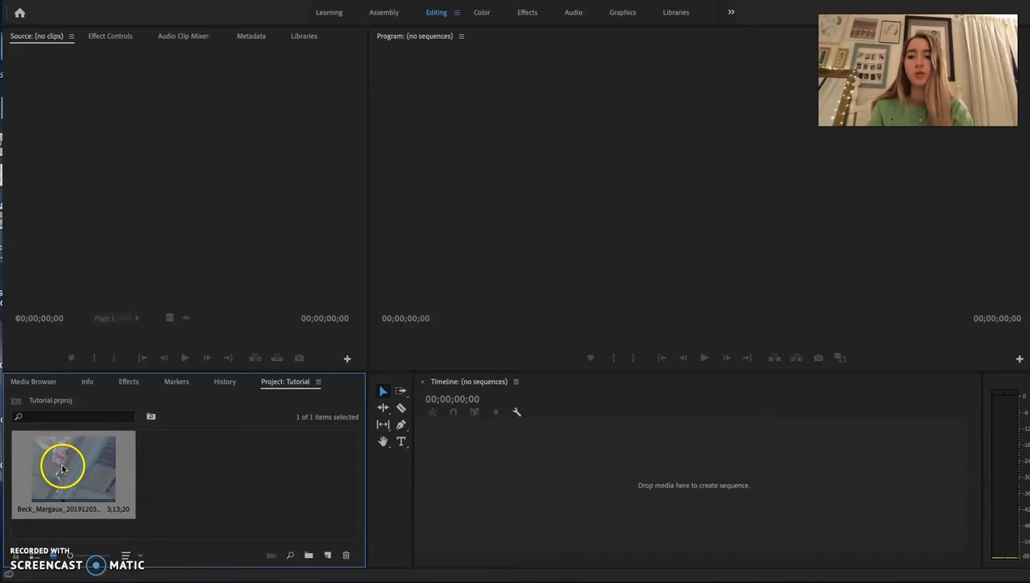
# - Drop the RAW clip onto the empty timeline to create a sequence from it
pyautogui.moveTo(73, 469); pyautogui.dragTo(656, 473)
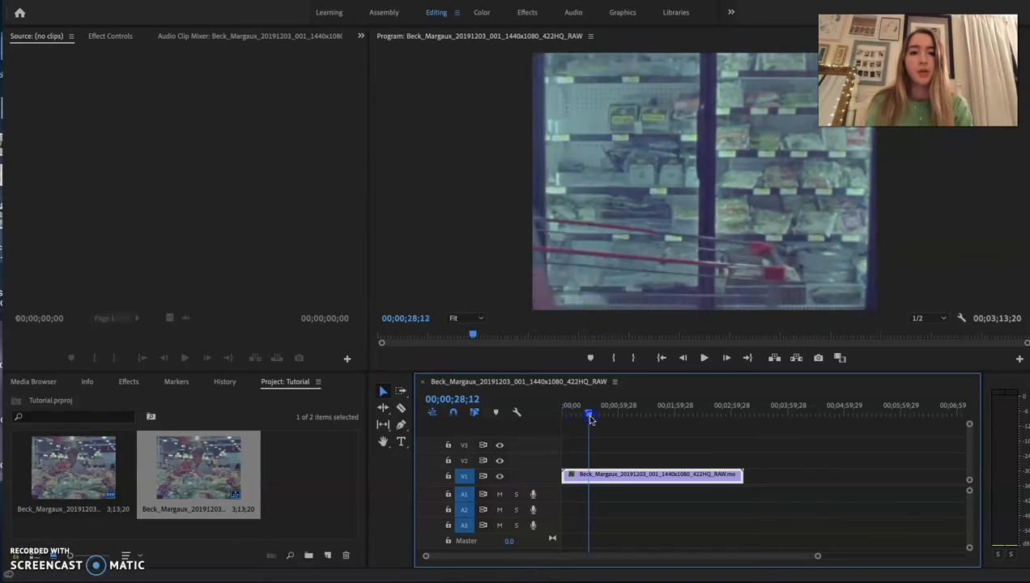
# - Split the timeline clip and shift its later section right, leaving a gap
pyautogui.moveTo(589, 414); pyautogui.dragTo(586, 415)
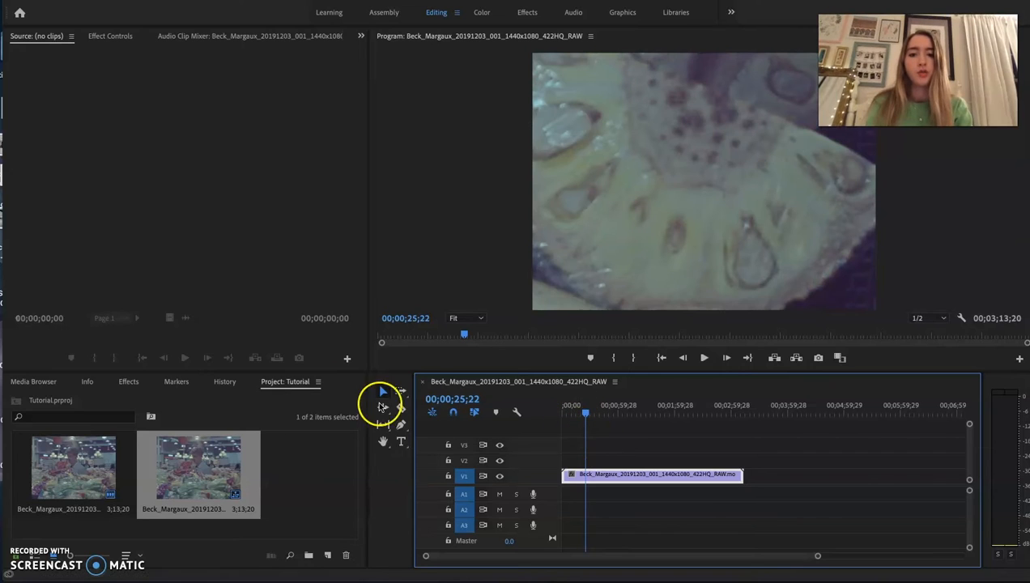
pyautogui.moveTo(402, 408)
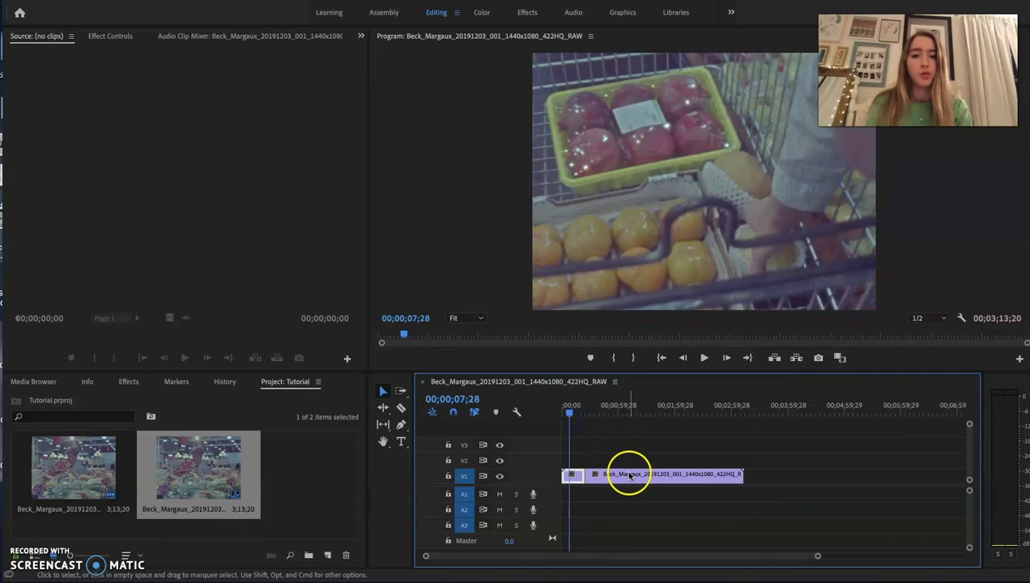
pyautogui.moveTo(628, 473); pyautogui.dragTo(745, 473)
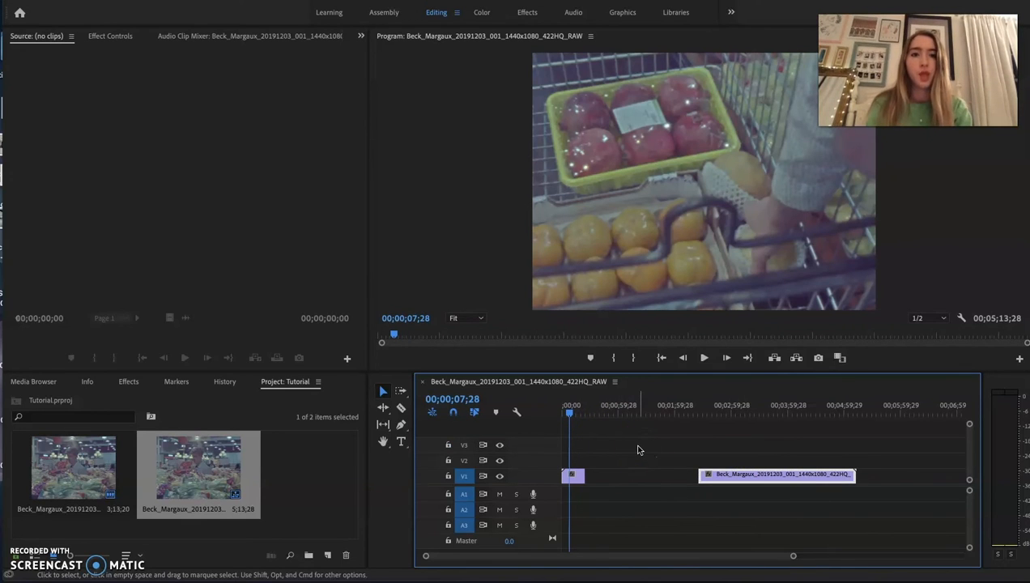
pyautogui.moveTo(738, 486)
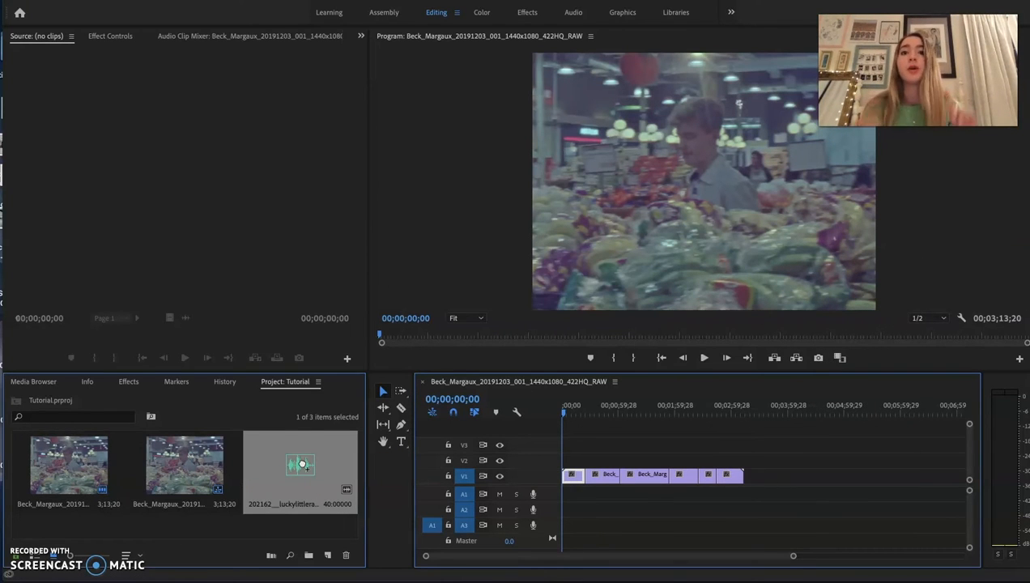
pyautogui.moveTo(283, 401)
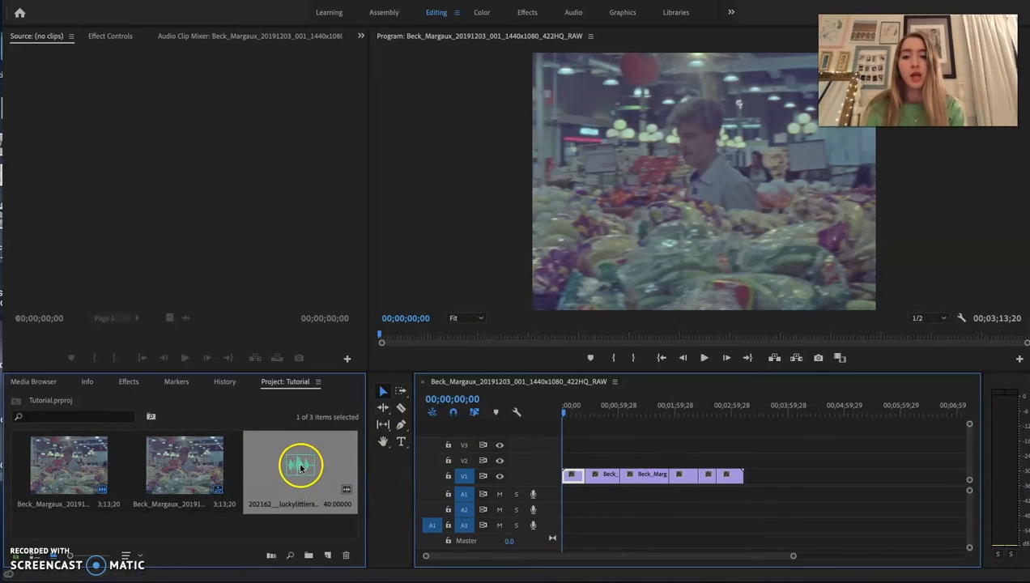
# - Place the imported music file on audio track A1 beneath the video pieces
pyautogui.moveTo(301, 467); pyautogui.dragTo(729, 494)
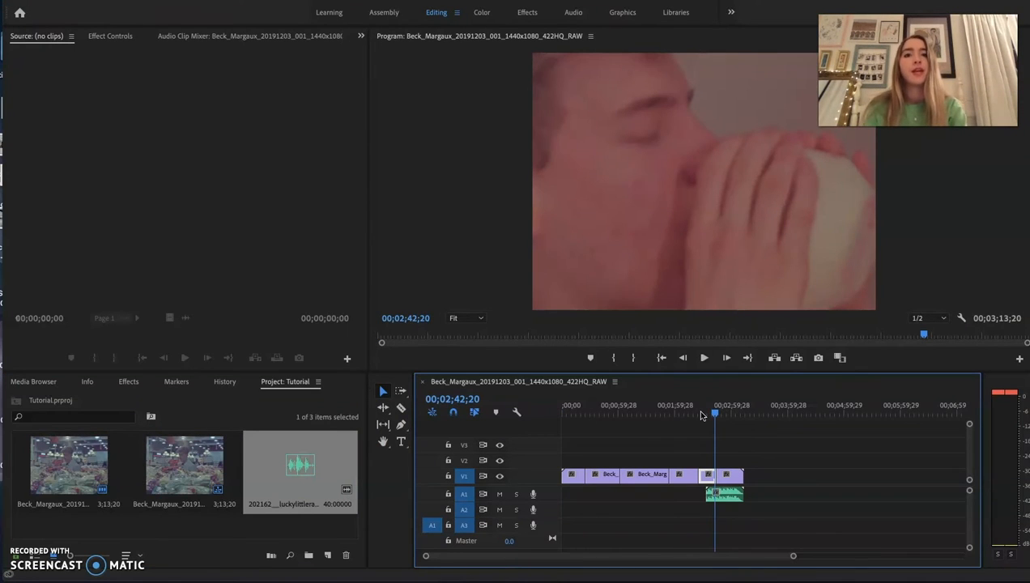
pyautogui.moveTo(734, 240)
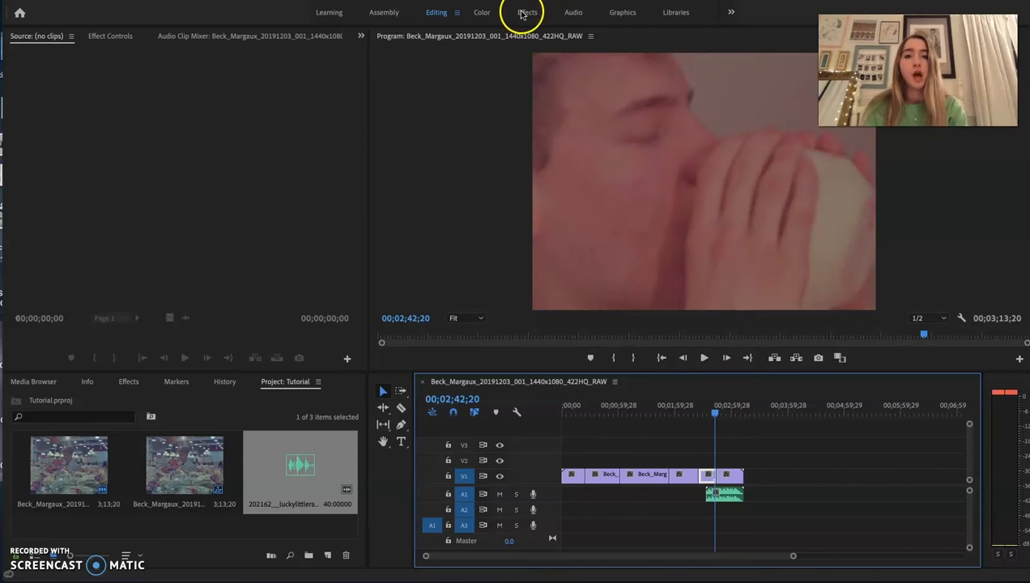
# - In the Effects workspace, expand Audio Transitions > Crossfade and select Exponential Fade
pyautogui.click(528, 13)
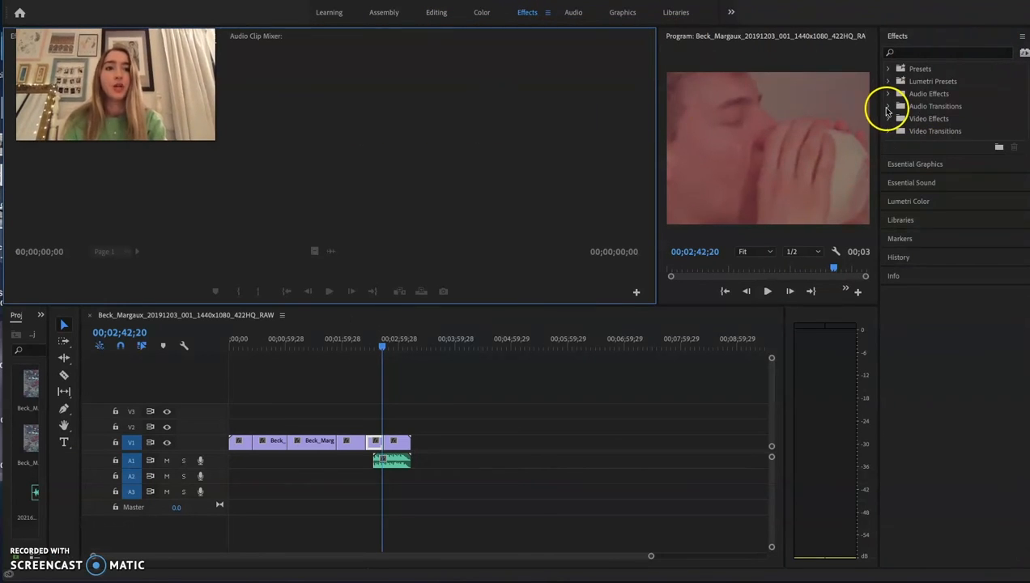
pyautogui.click(887, 107)
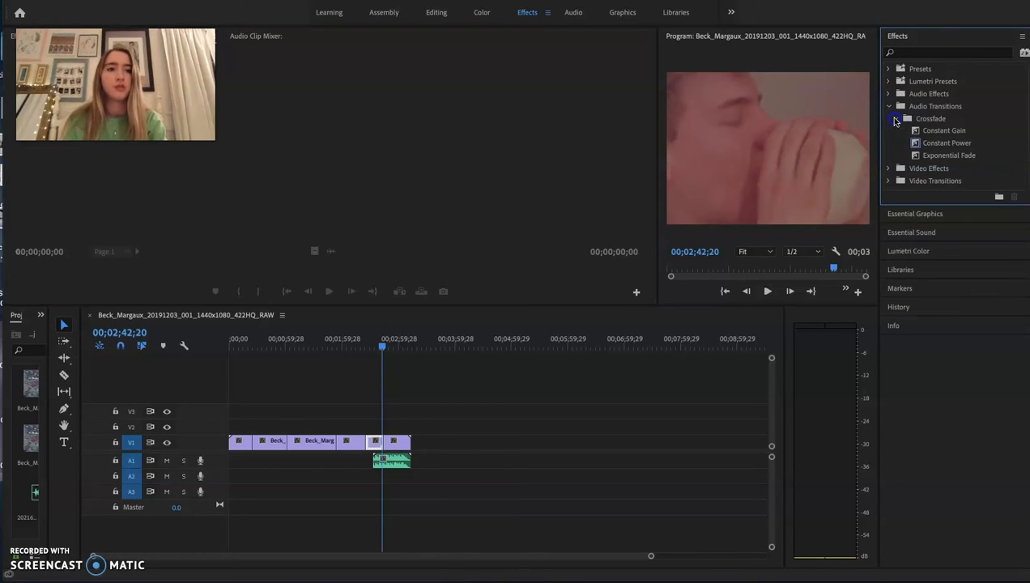
pyautogui.click(949, 155)
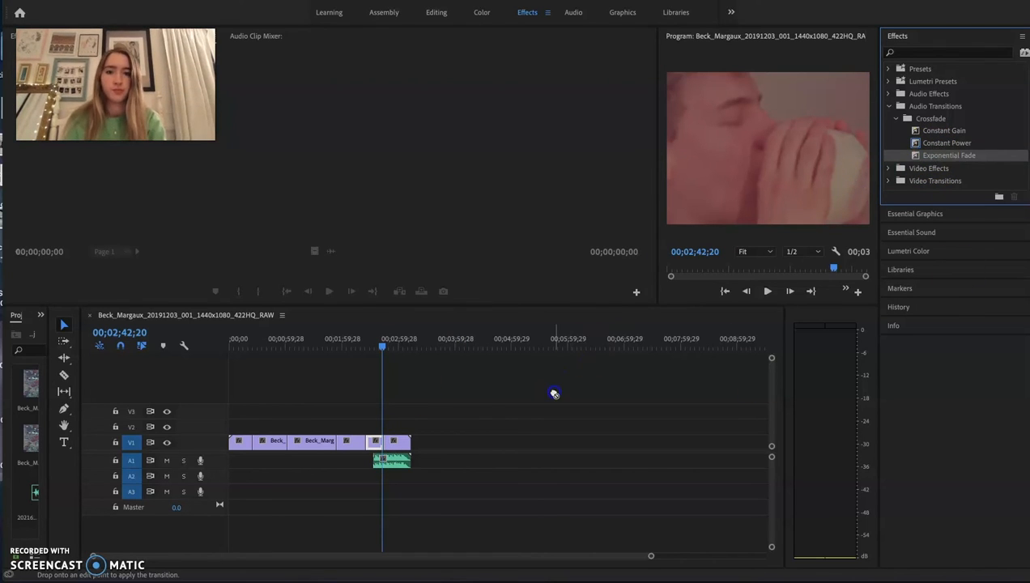
pyautogui.moveTo(648, 564)
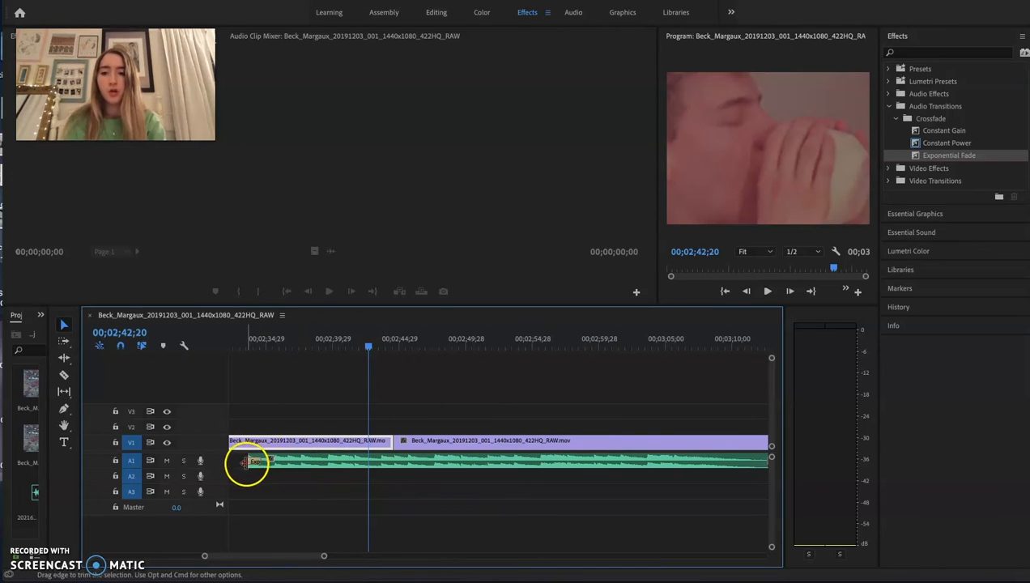
# - Position the playhead at the music's start to preview the Exponential Fade-in
pyautogui.click(248, 347)
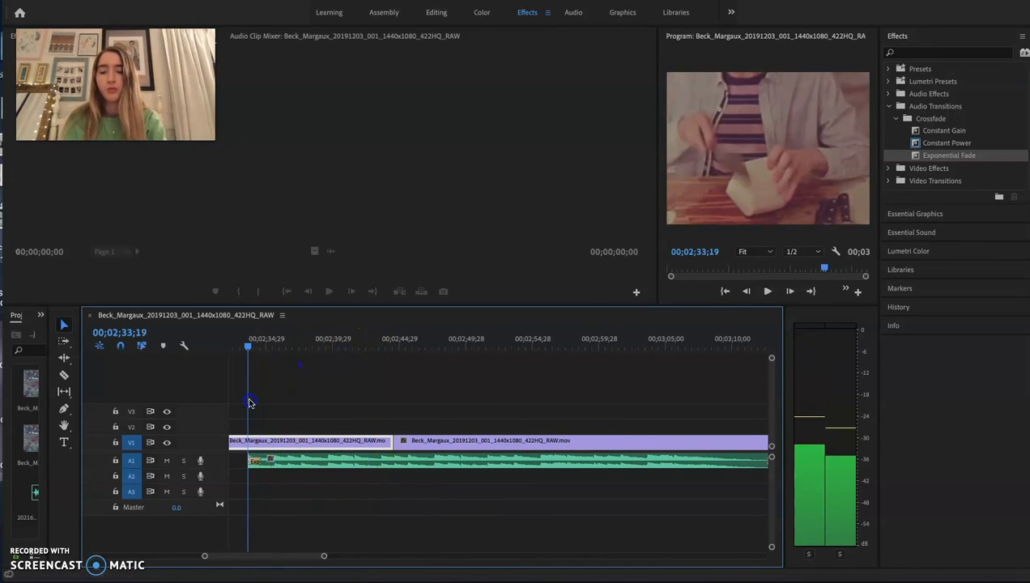
pyautogui.click(246, 402)
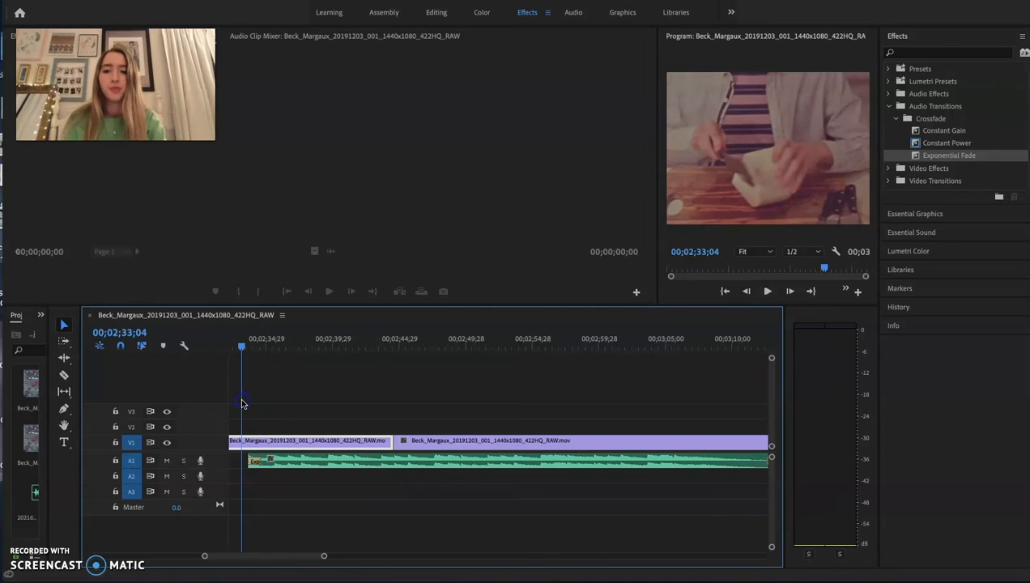
pyautogui.moveTo(307, 361)
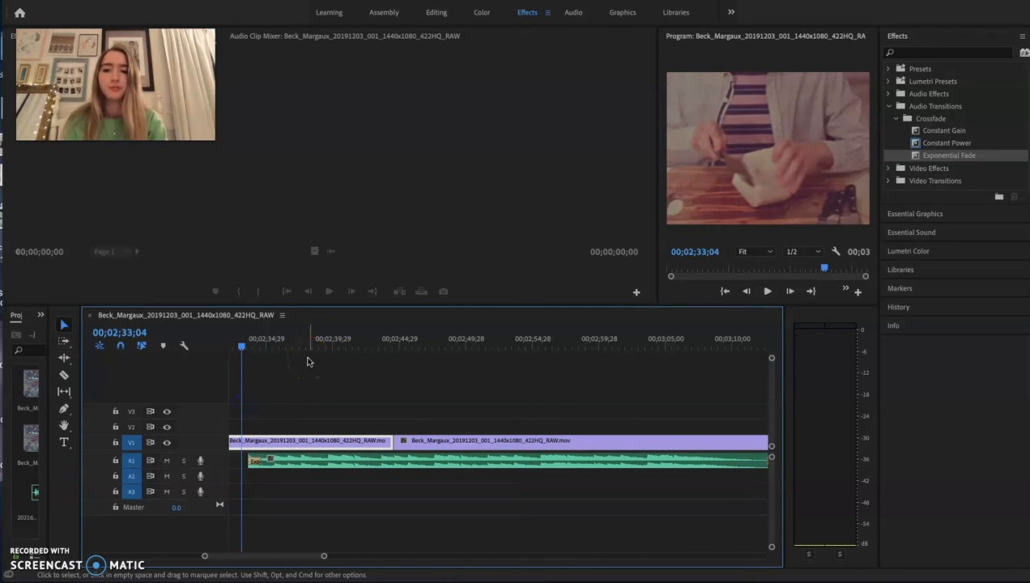
pyautogui.click(768, 291)
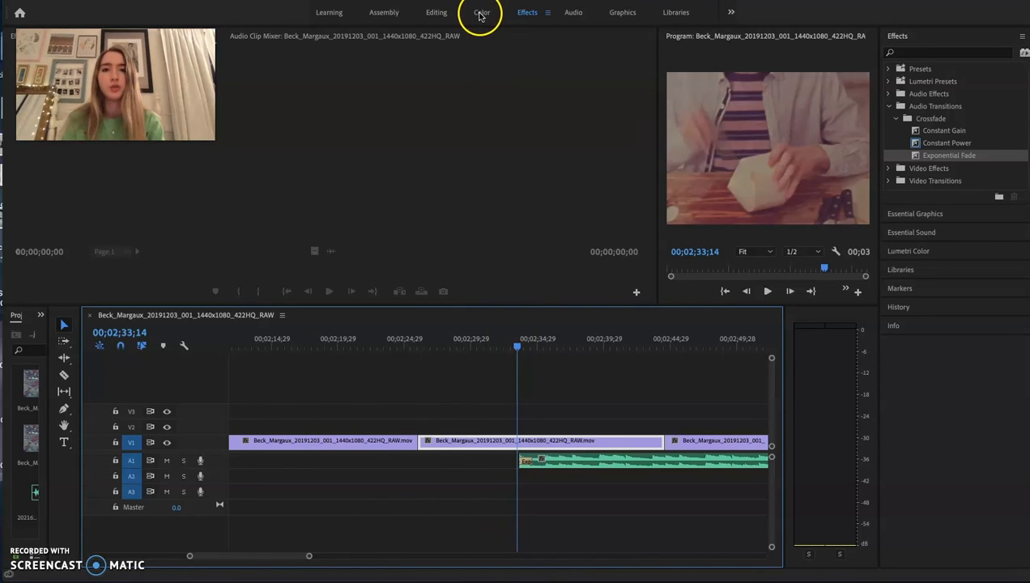
# - In the Color workspace, raise Lumetri Basic Correction temperature to about 38
pyautogui.click(483, 13)
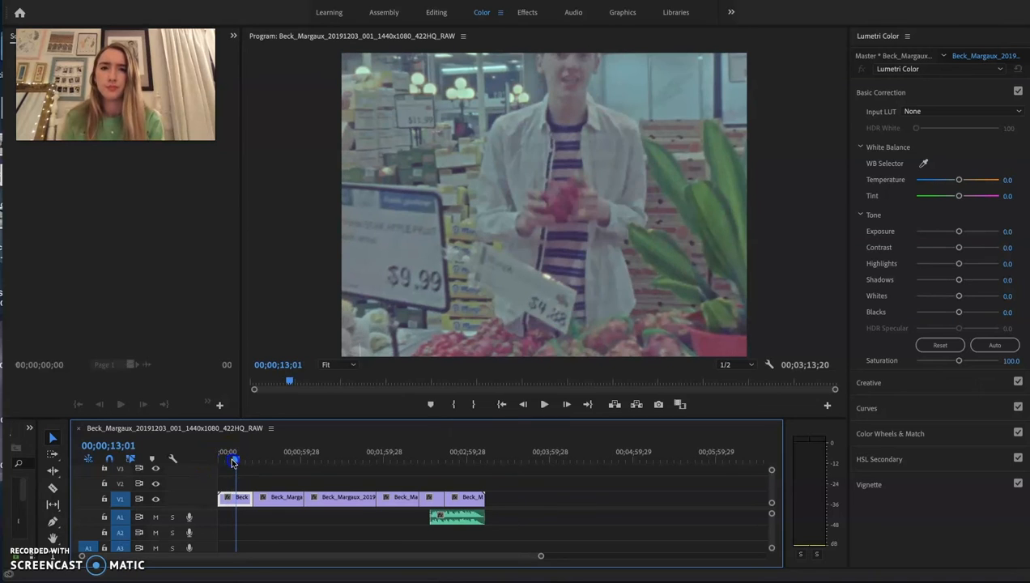
pyautogui.click(235, 460)
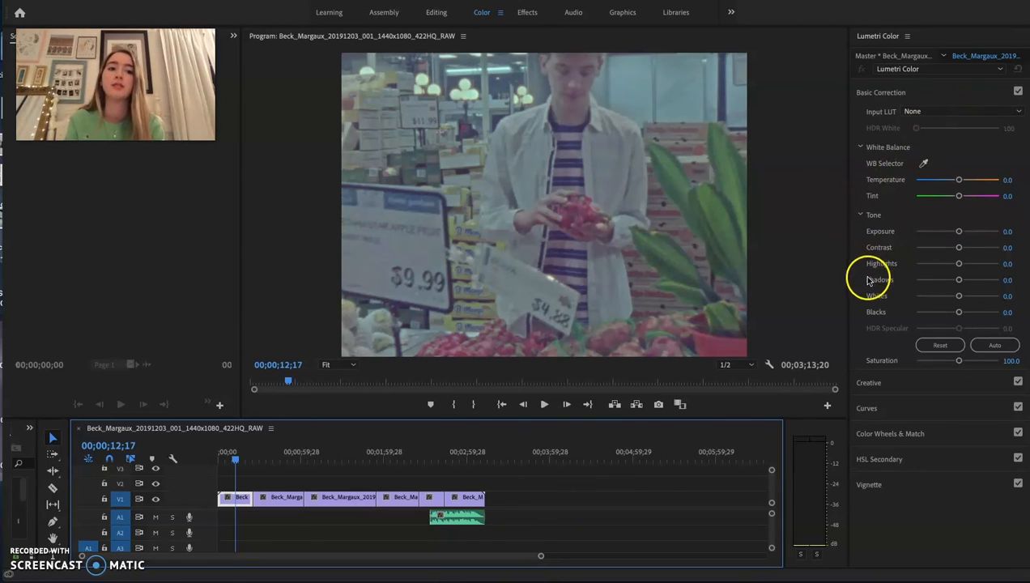
pyautogui.moveTo(888, 314)
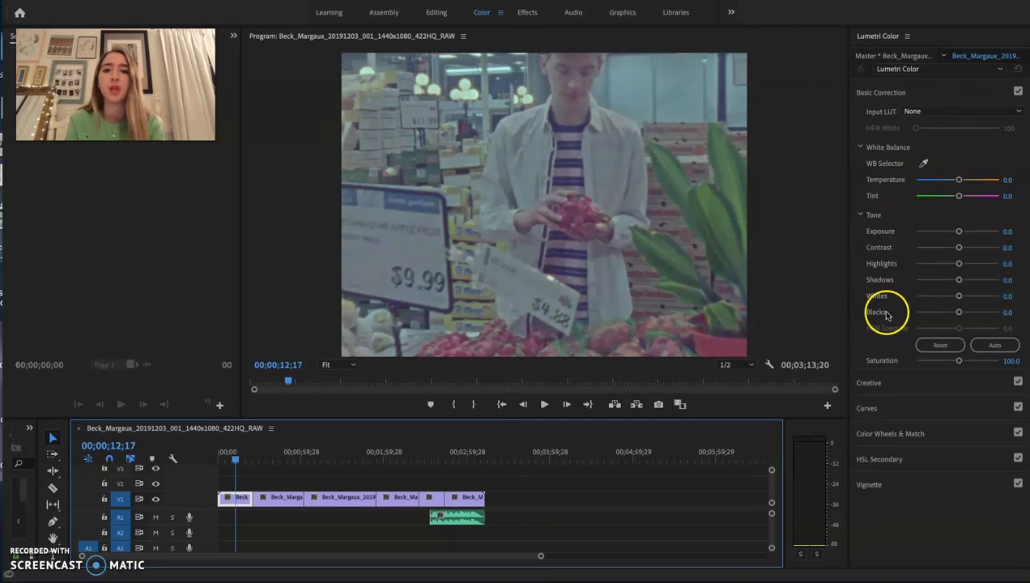
pyautogui.moveTo(959, 180); pyautogui.dragTo(962, 180)
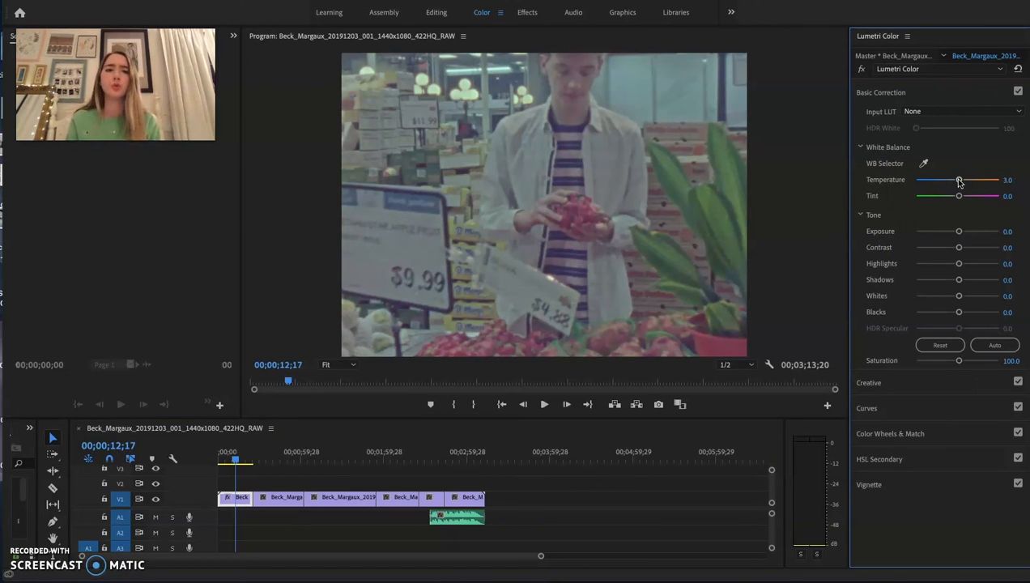
pyautogui.moveTo(959, 180)
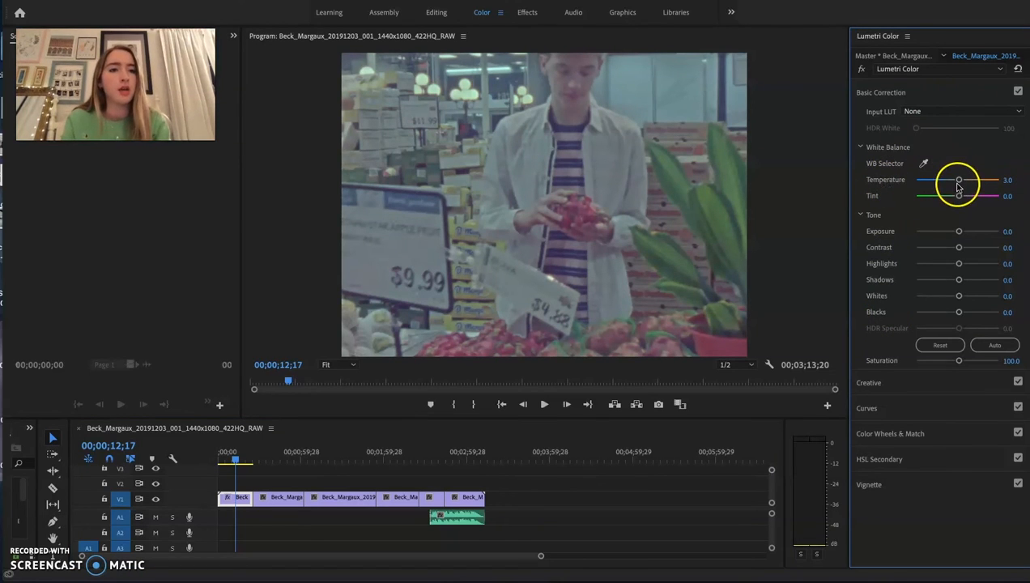
pyautogui.moveTo(959, 180); pyautogui.dragTo(964, 180)
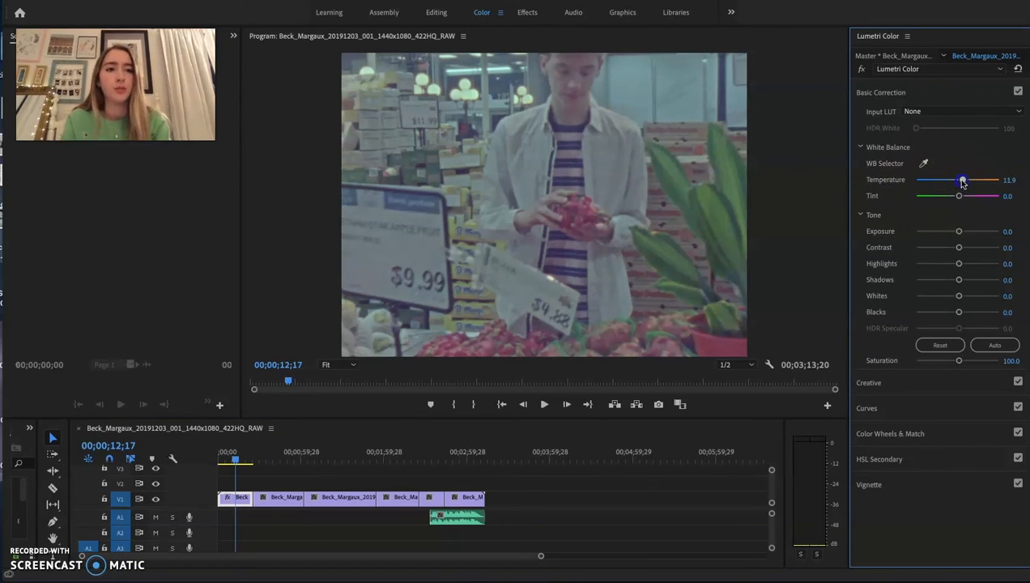
pyautogui.moveTo(962, 180); pyautogui.dragTo(968, 180)
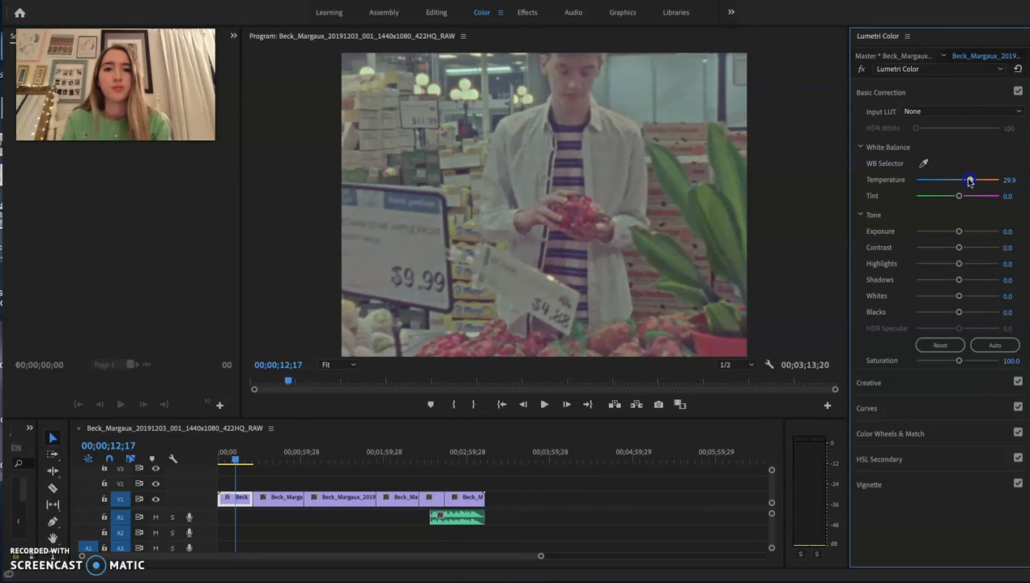
pyautogui.moveTo(968, 180); pyautogui.dragTo(975, 180)
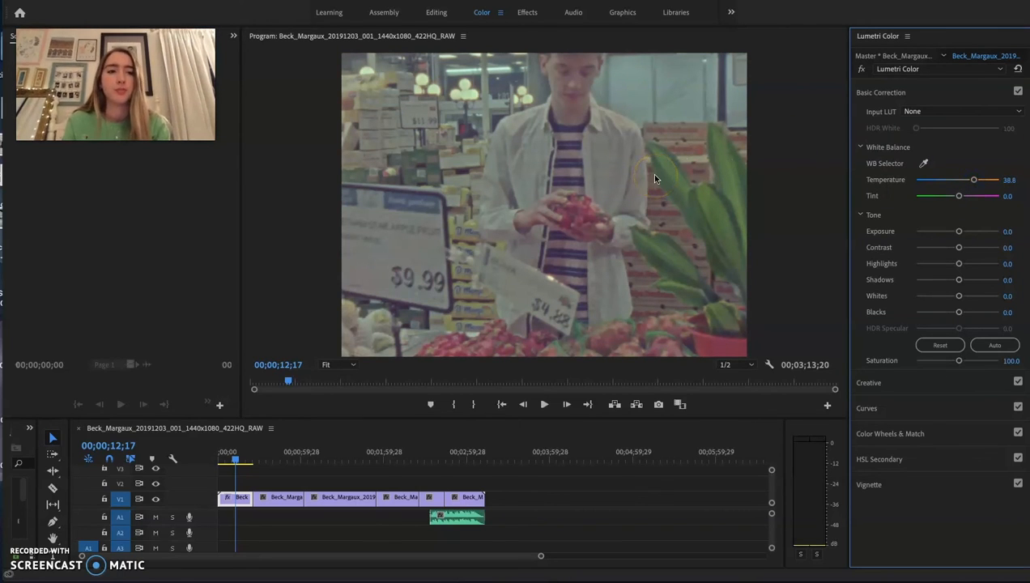
pyautogui.moveTo(959, 220)
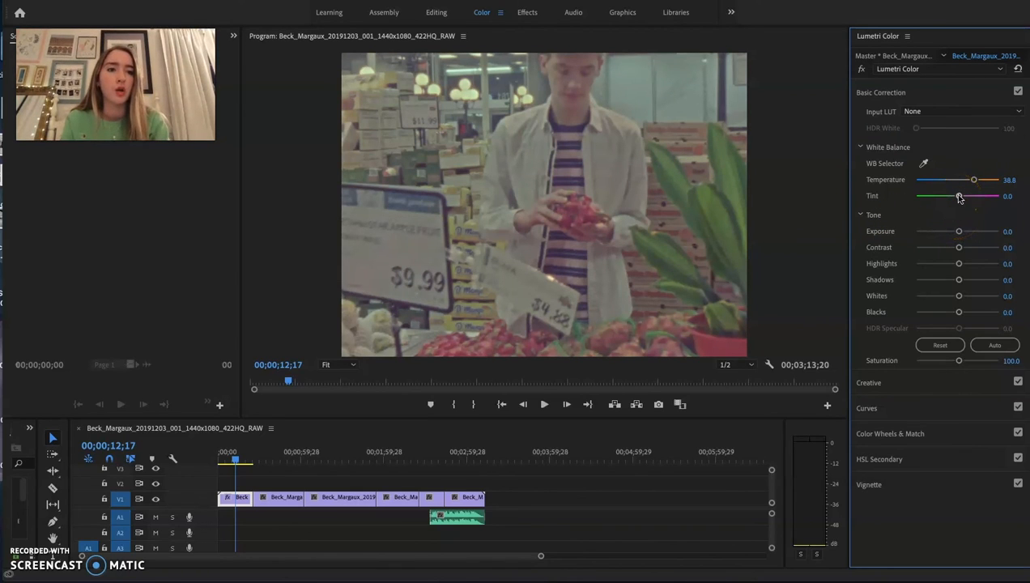
# - Raise the Lumetri tint to about 22 for a slightly pinker look
pyautogui.moveTo(959, 196); pyautogui.dragTo(962, 196)
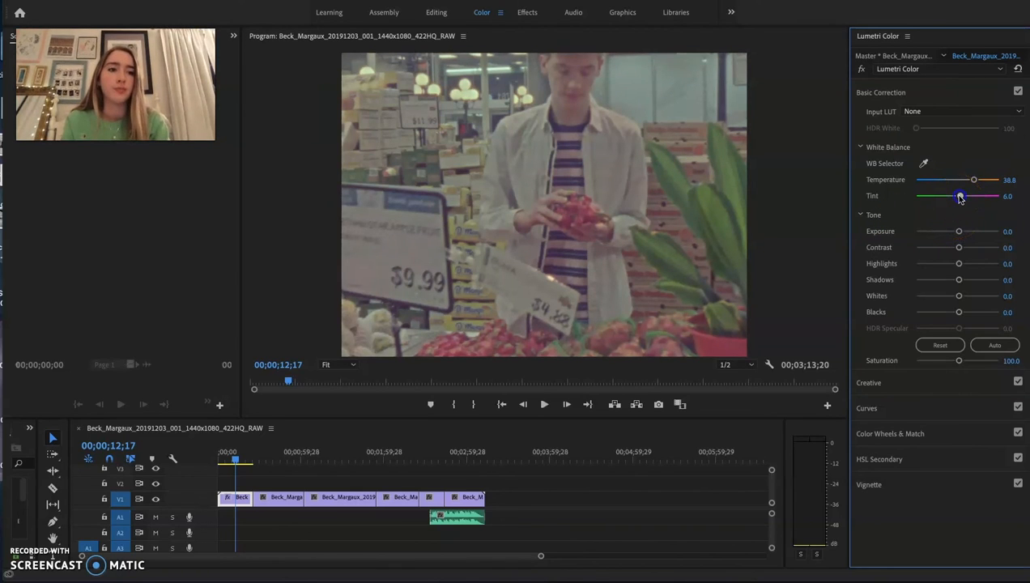
pyautogui.moveTo(958, 196); pyautogui.dragTo(968, 196)
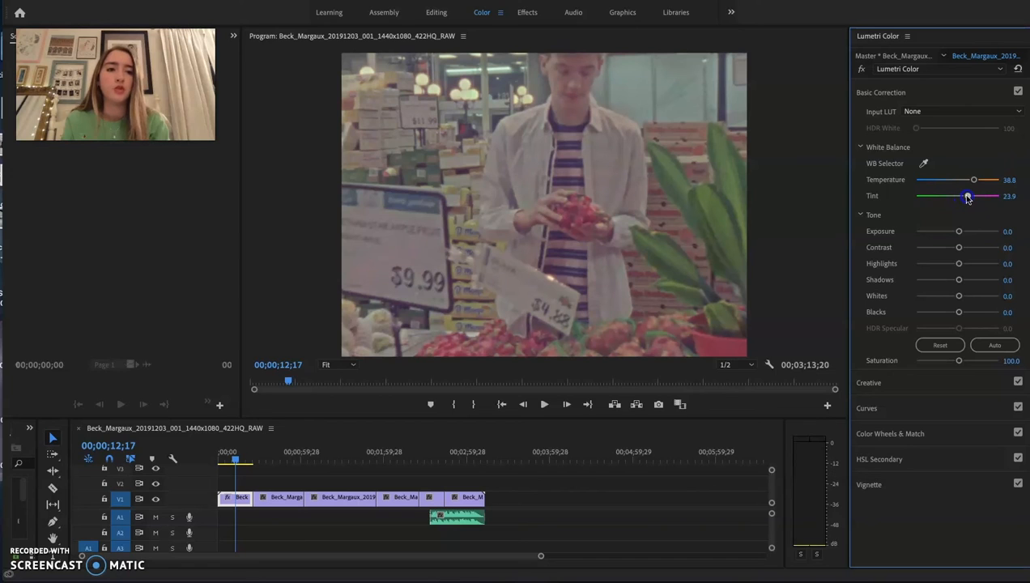
pyautogui.moveTo(954, 214)
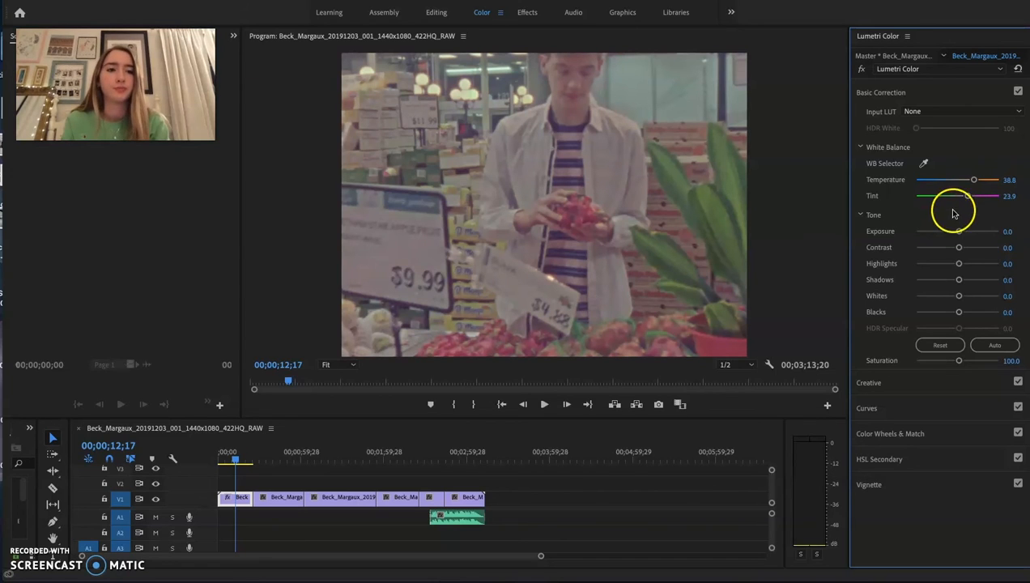
pyautogui.moveTo(646, 120)
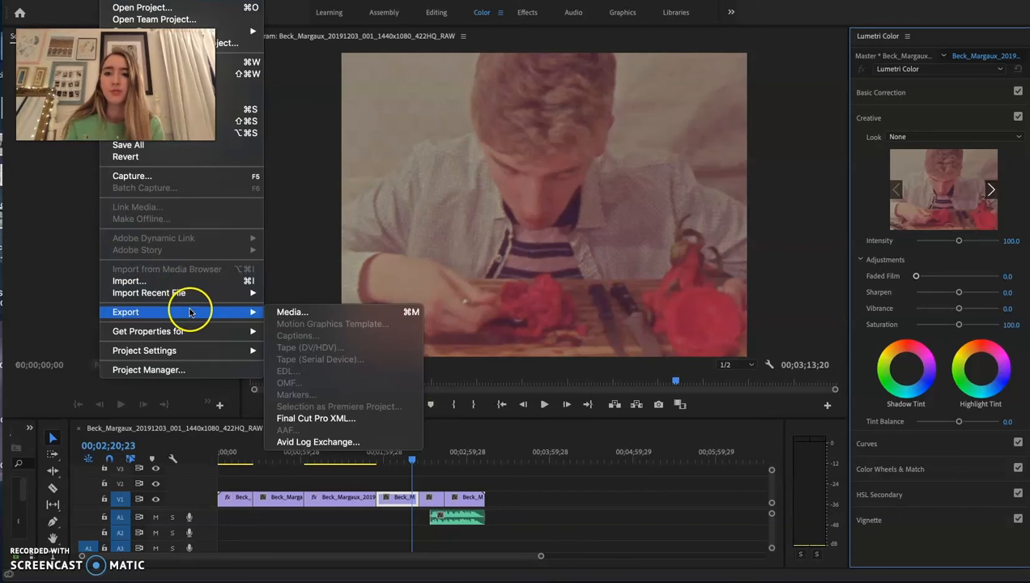
# - Bring up Export Settings for the sequence with H.264 as the format
pyautogui.click(291, 311)
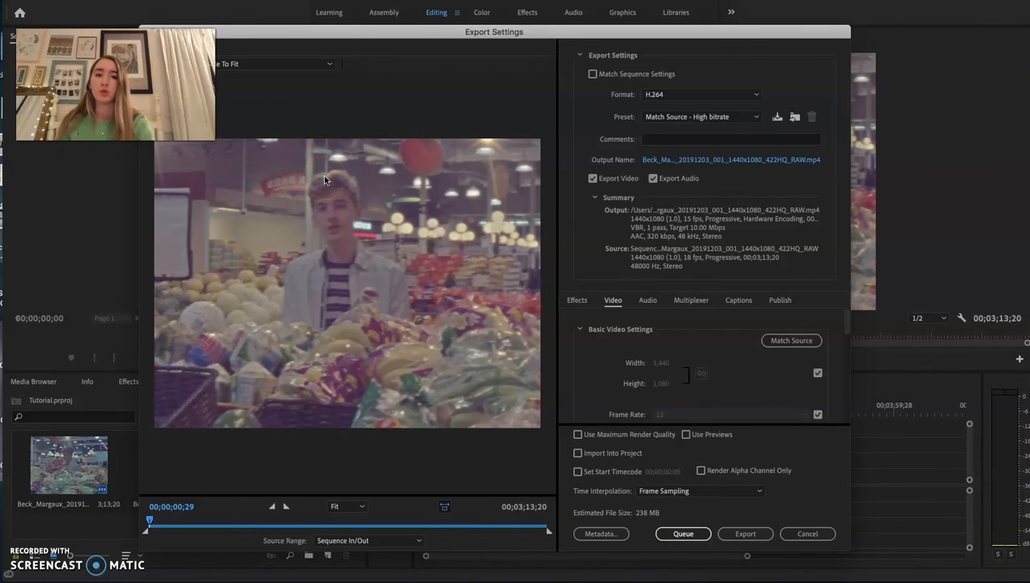
pyautogui.moveTo(679, 221)
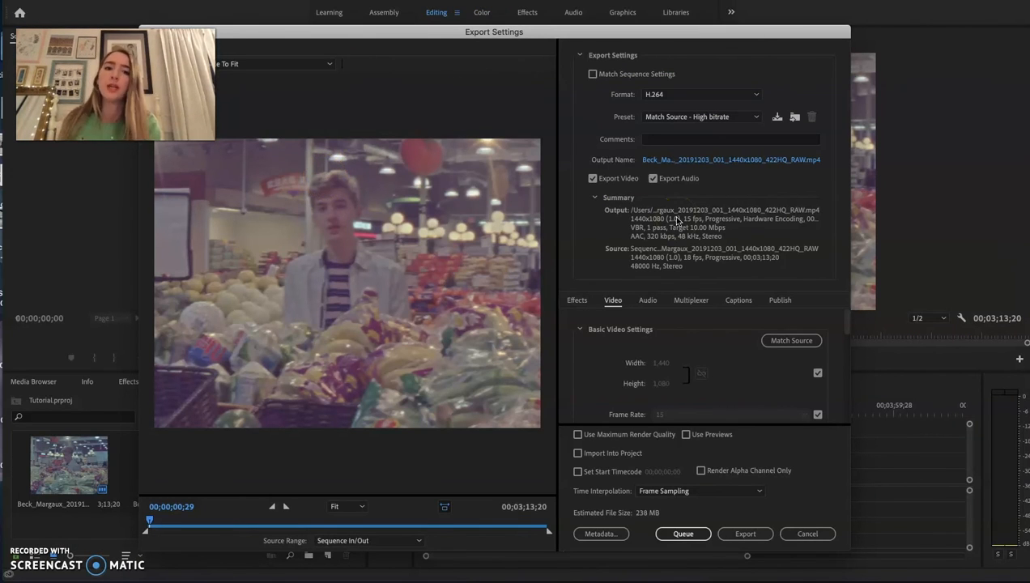
pyautogui.moveTo(719, 97)
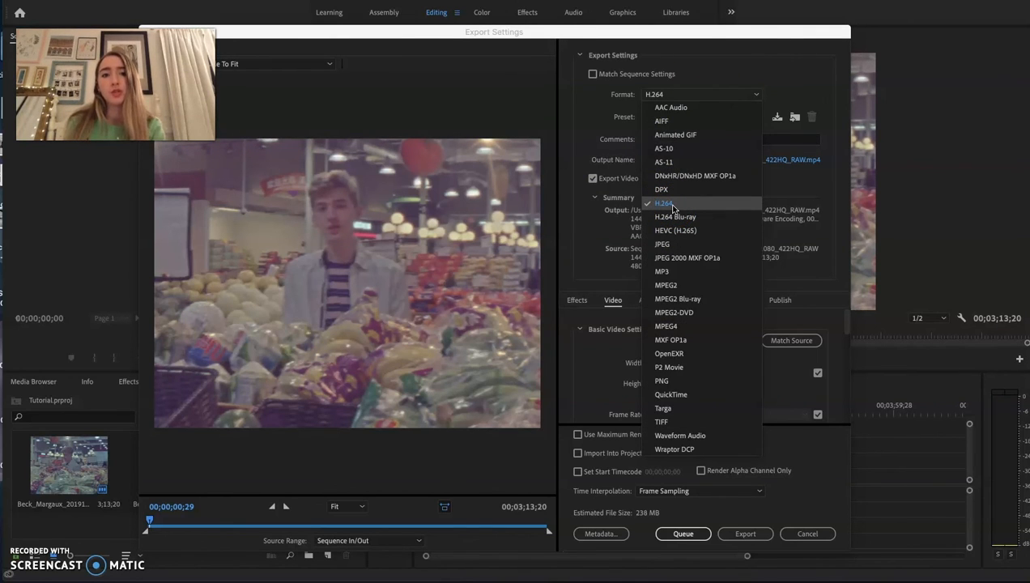
# - Keep H.264 and name the output Tutorial.mp4 saved to the Desktop
pyautogui.click(664, 204)
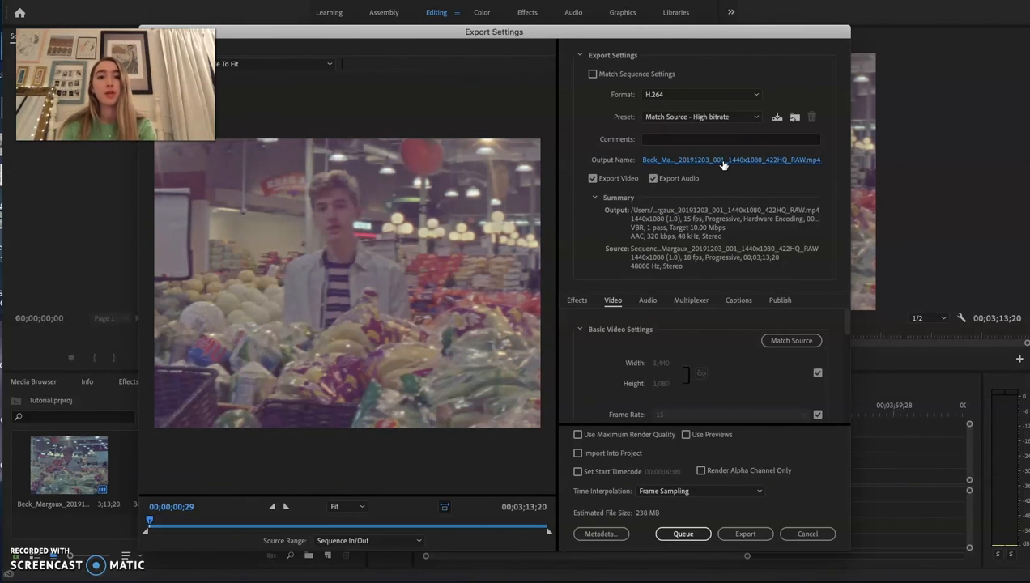
pyautogui.click(729, 160)
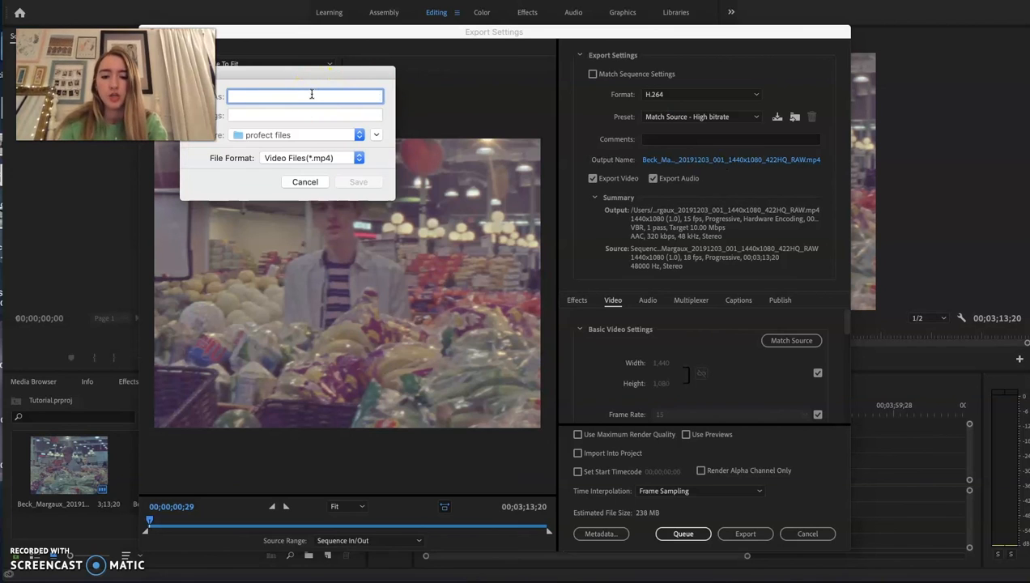
pyautogui.write('Tutorial')
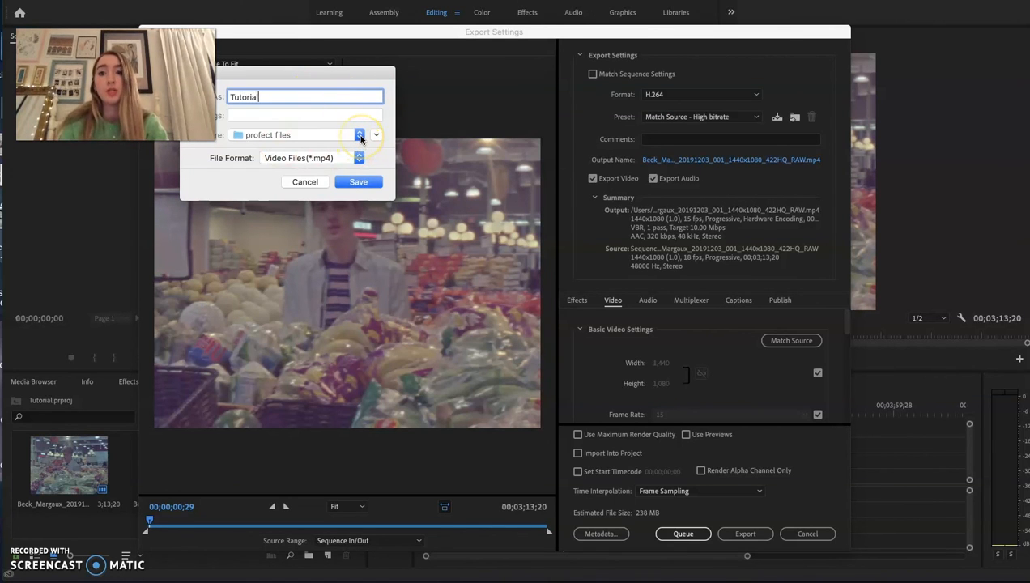
pyautogui.click(360, 134)
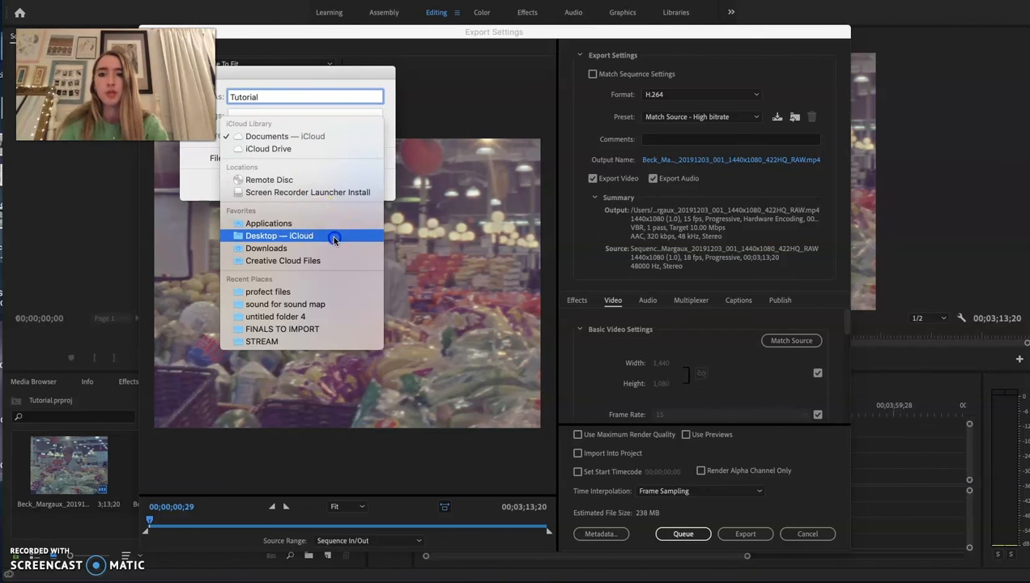
pyautogui.click(280, 236)
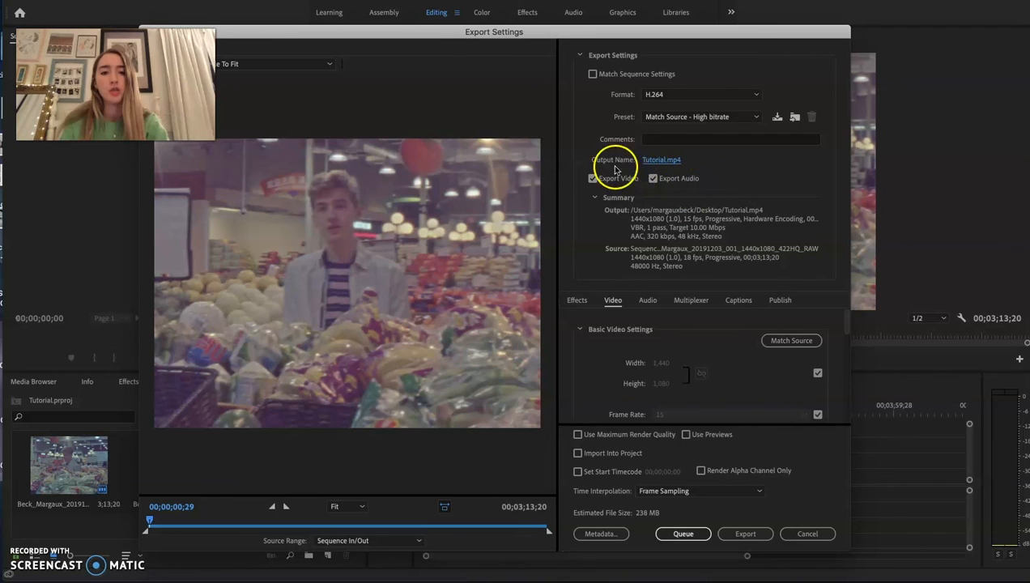
pyautogui.moveTo(629, 414)
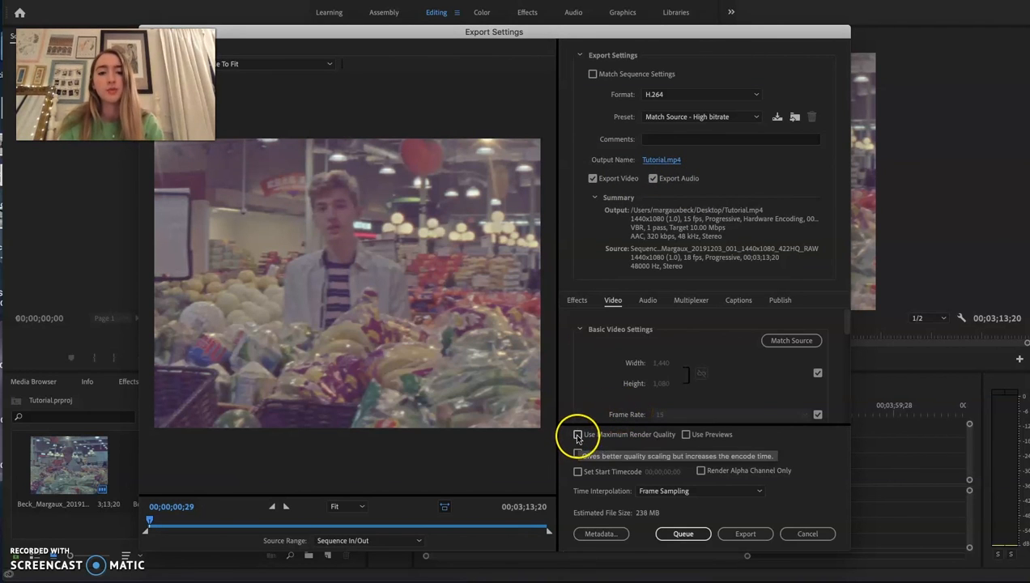
# - Enable Use Maximum Render Quality, turning the preset to Custom
pyautogui.click(578, 434)
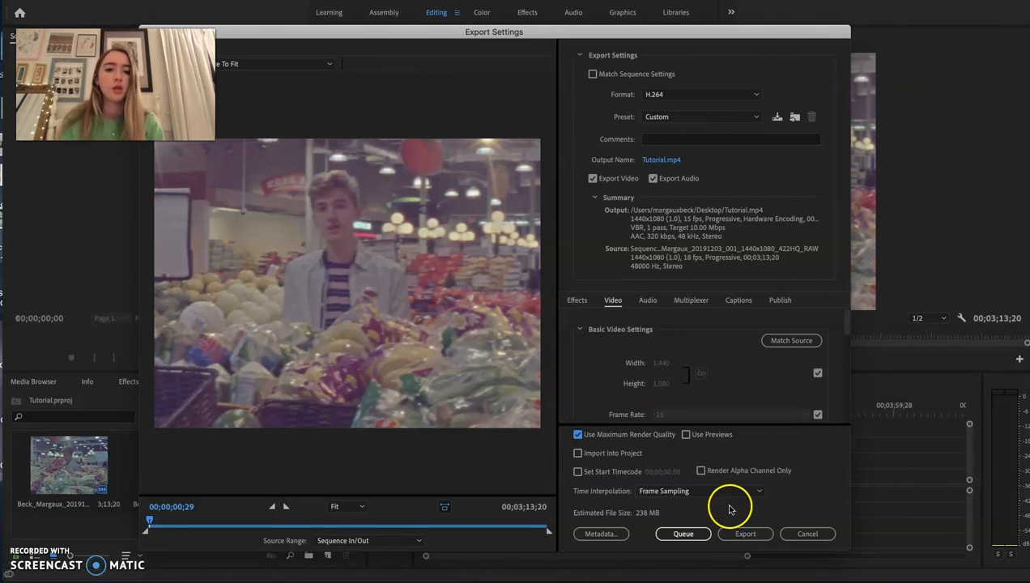
pyautogui.moveTo(706, 427)
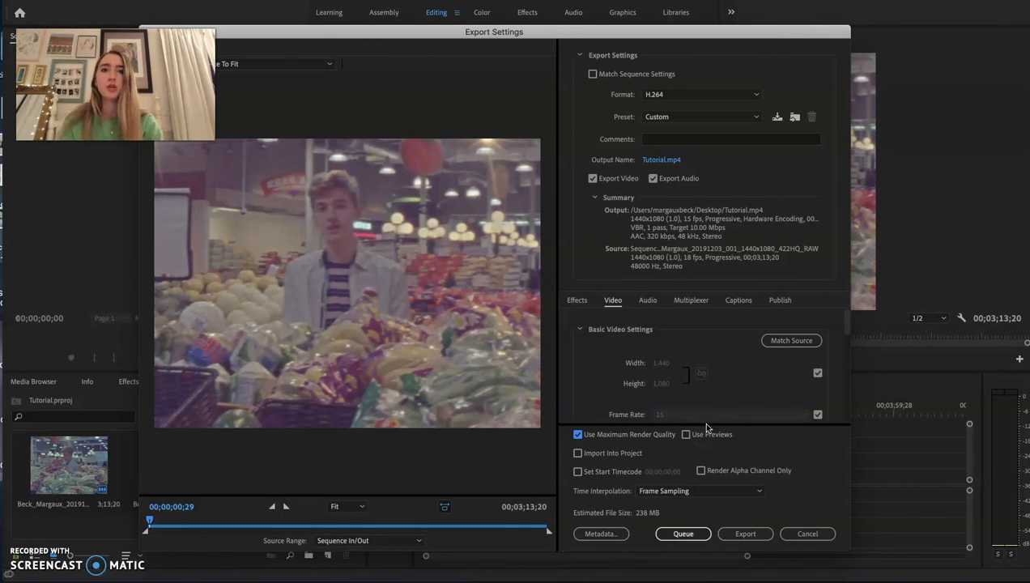
# - Export the sequence to Tutorial.mp4, wait for encoding, then play the finished video
pyautogui.click(745, 535)
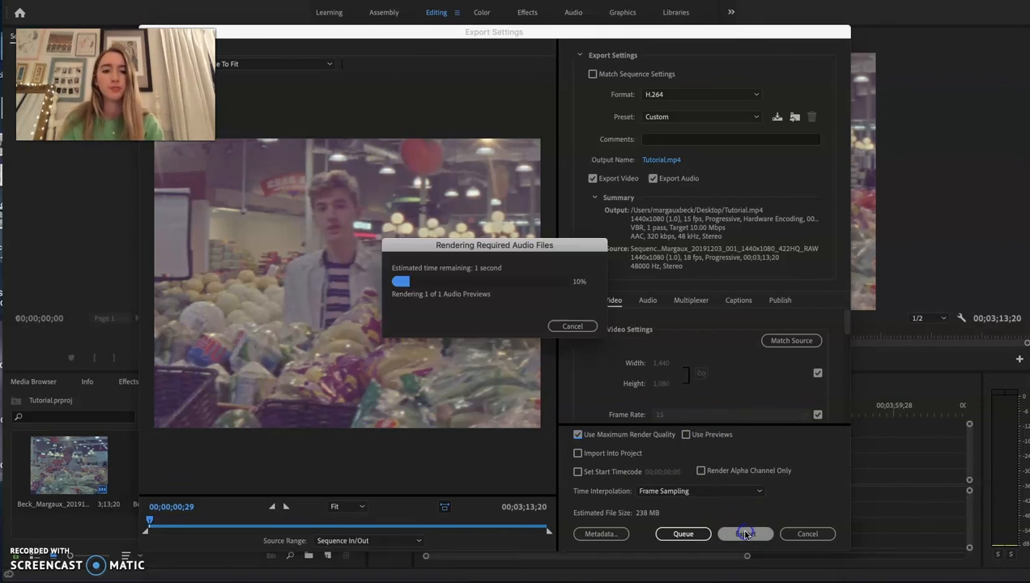
pyautogui.click(745, 534)
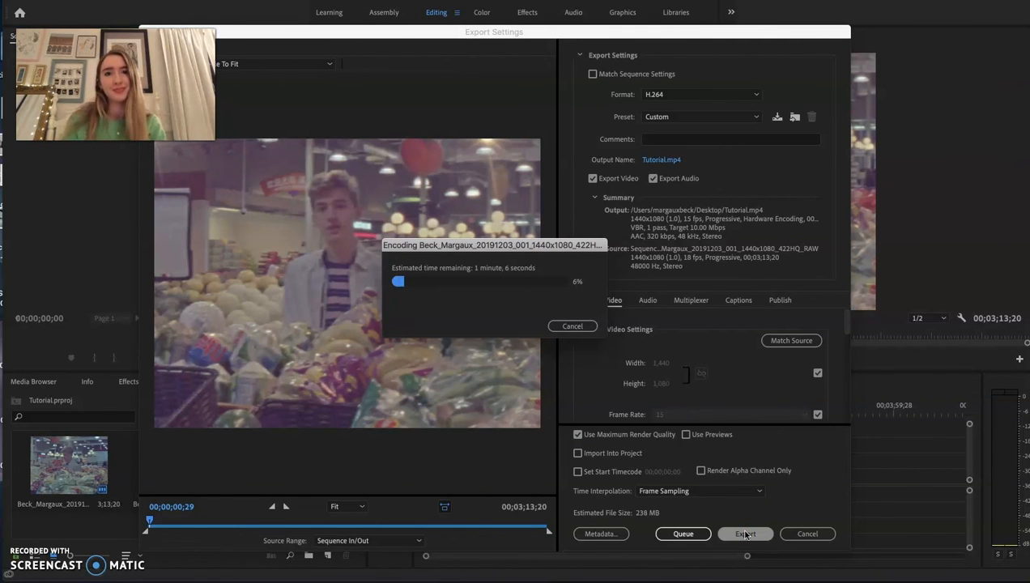
pyautogui.click(745, 535)
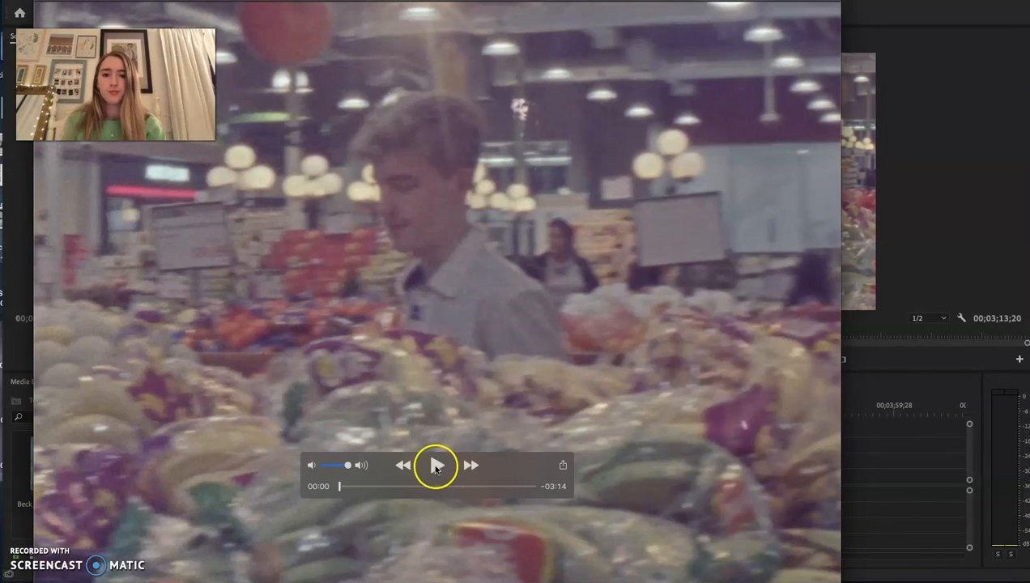
pyautogui.click(437, 465)
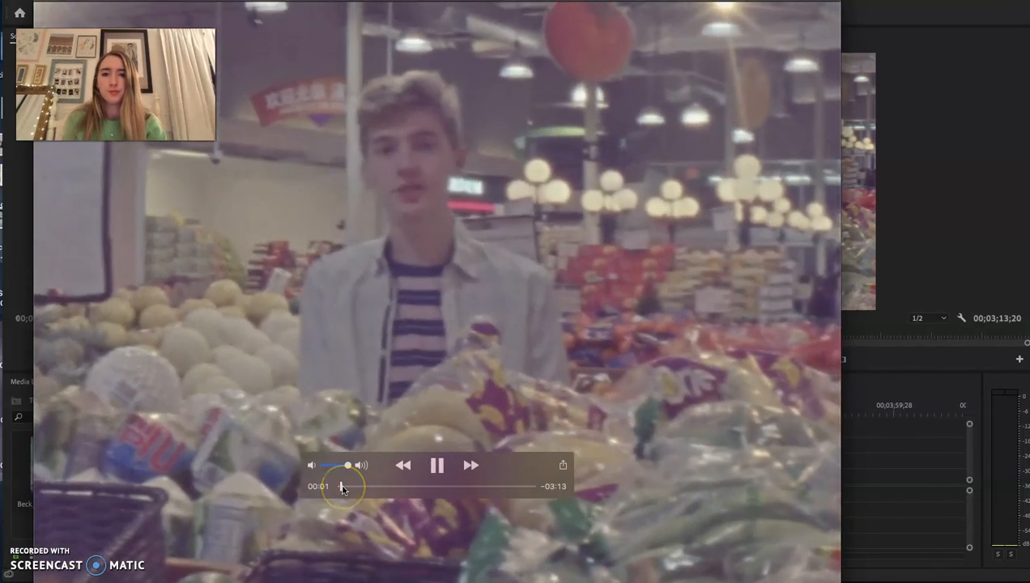